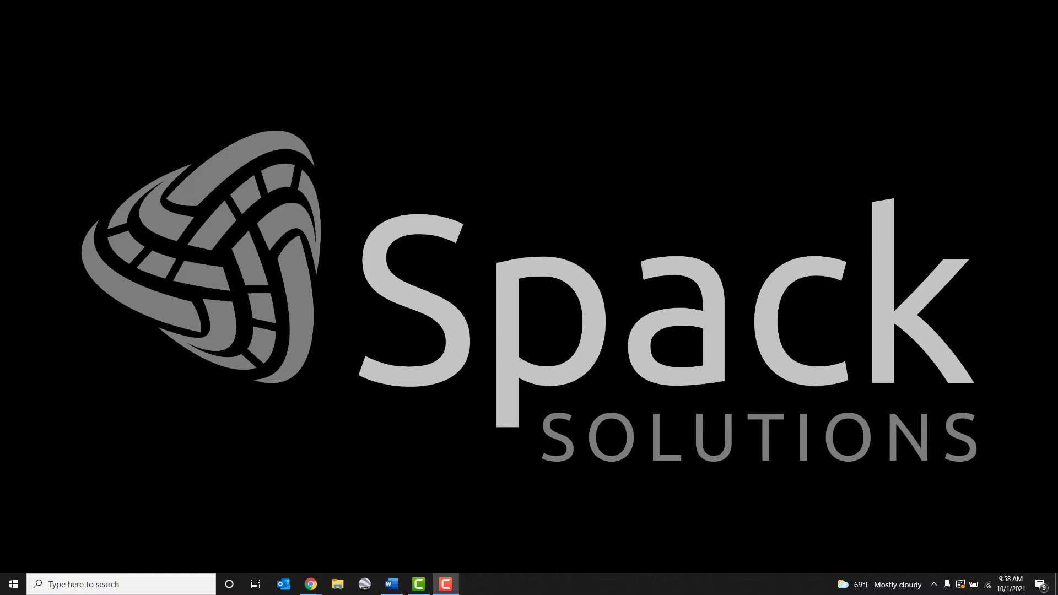
pyautogui.moveTo(985, 542)
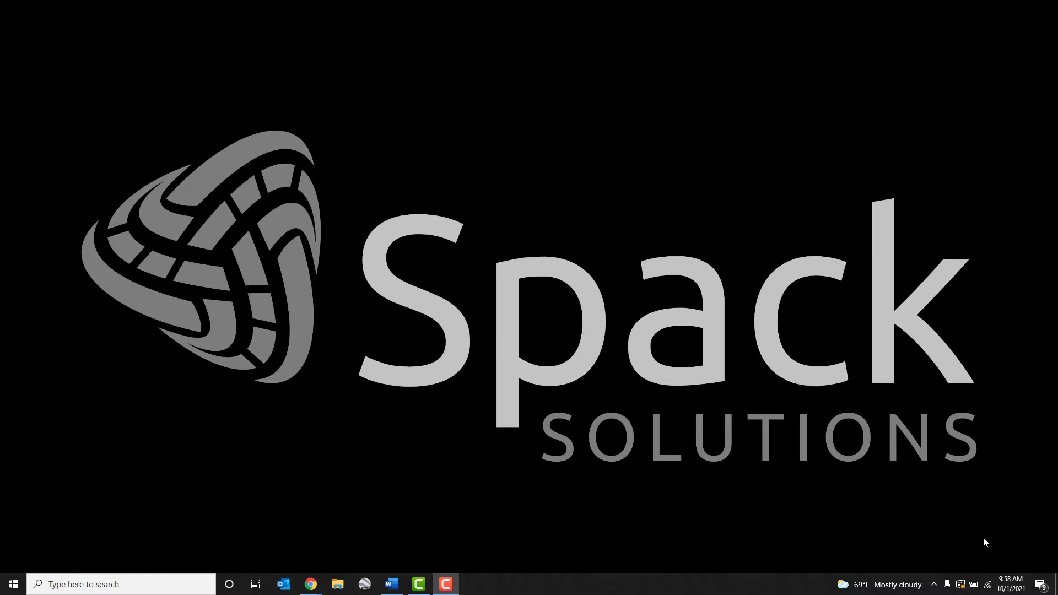
# Join the secured cc000504 Wi-Fi network with its security key and allow PC discoverability
pyautogui.click(987, 584)
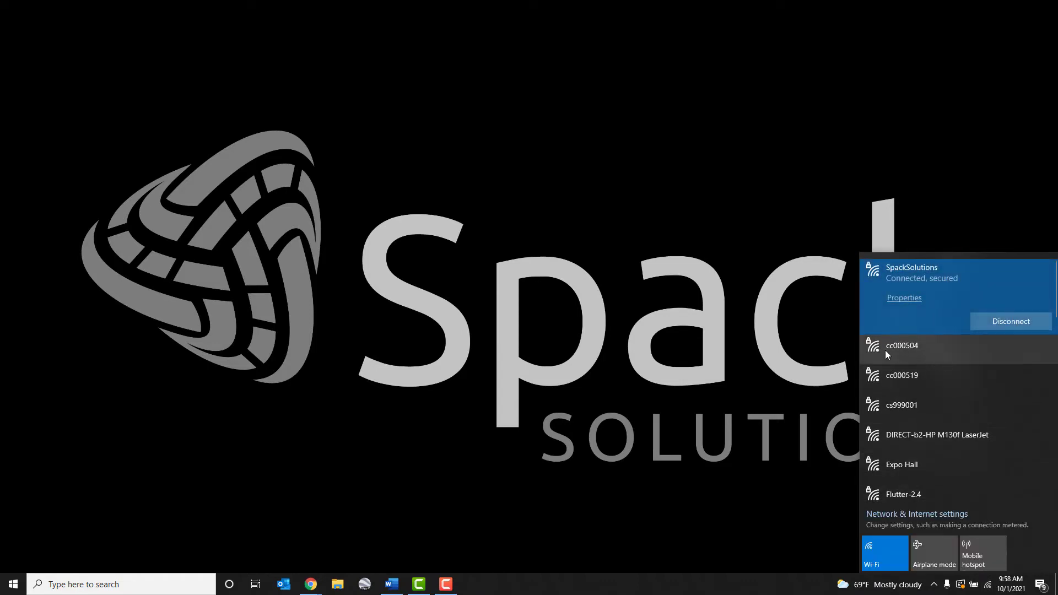
pyautogui.moveTo(921, 358)
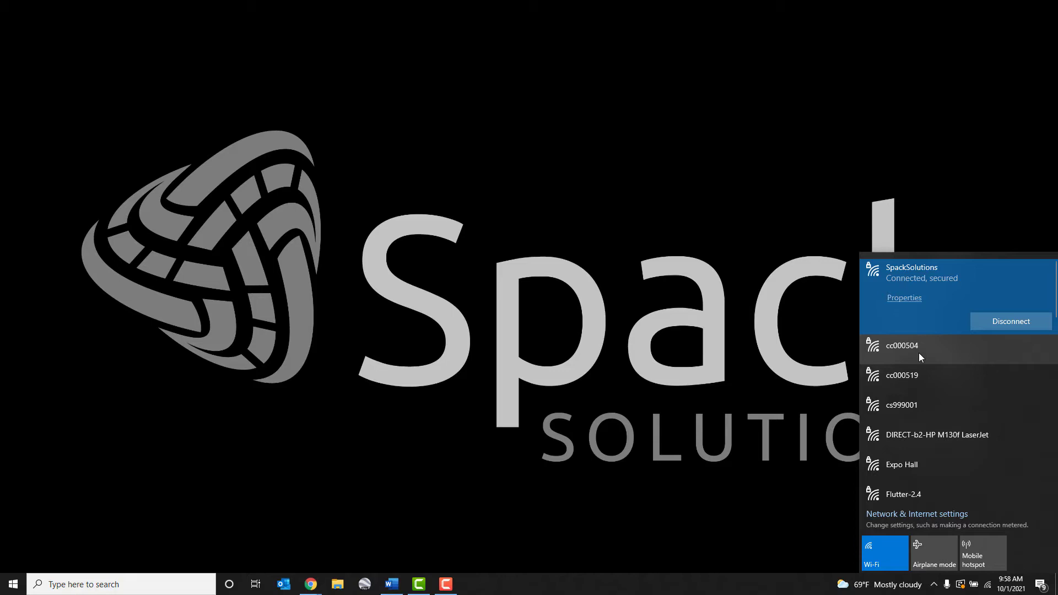
pyautogui.click(902, 345)
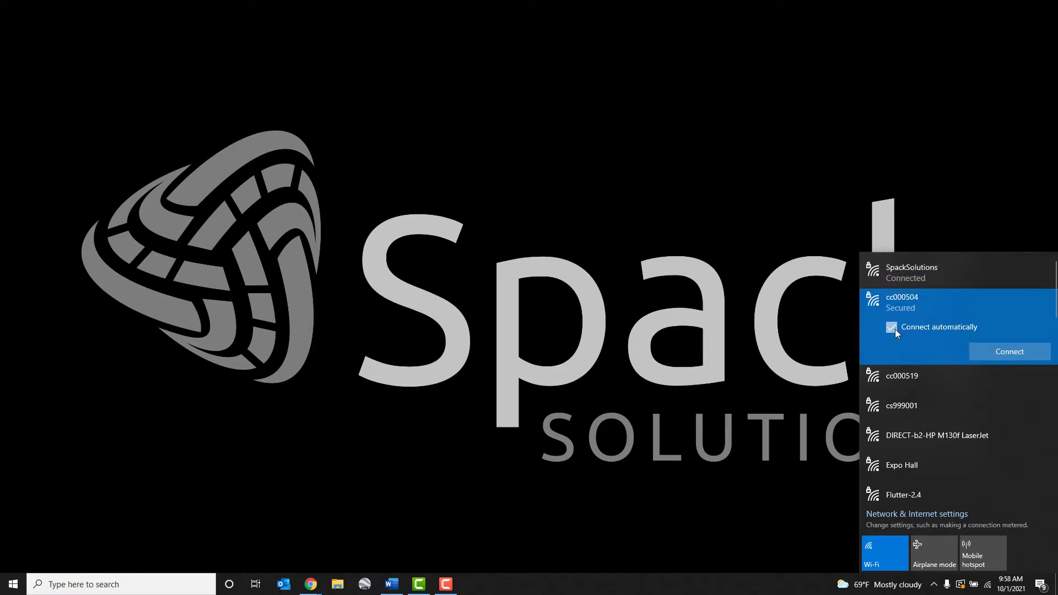
pyautogui.click(1008, 351)
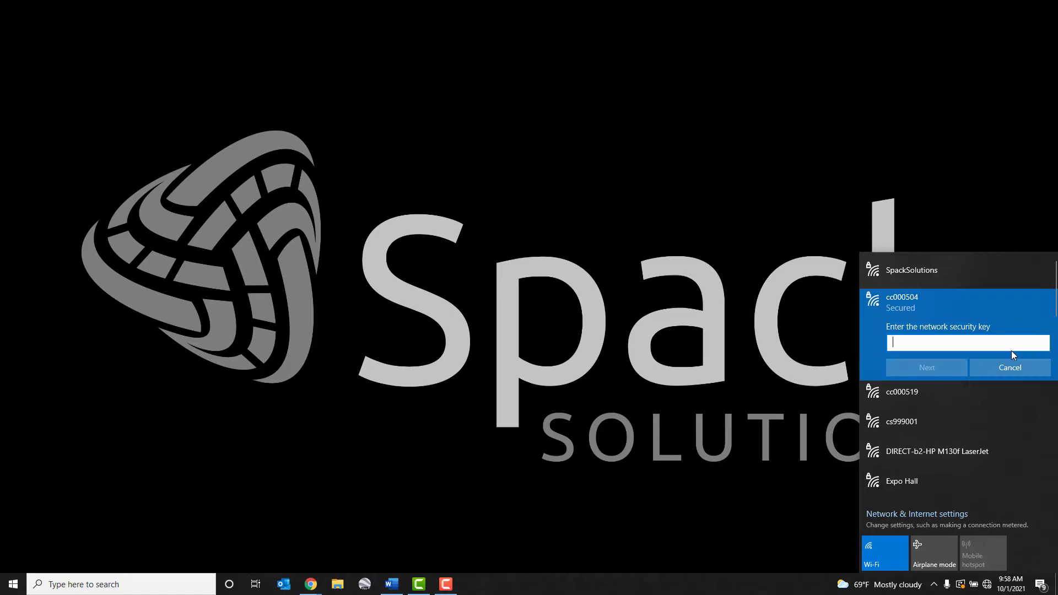
pyautogui.moveTo(986, 342)
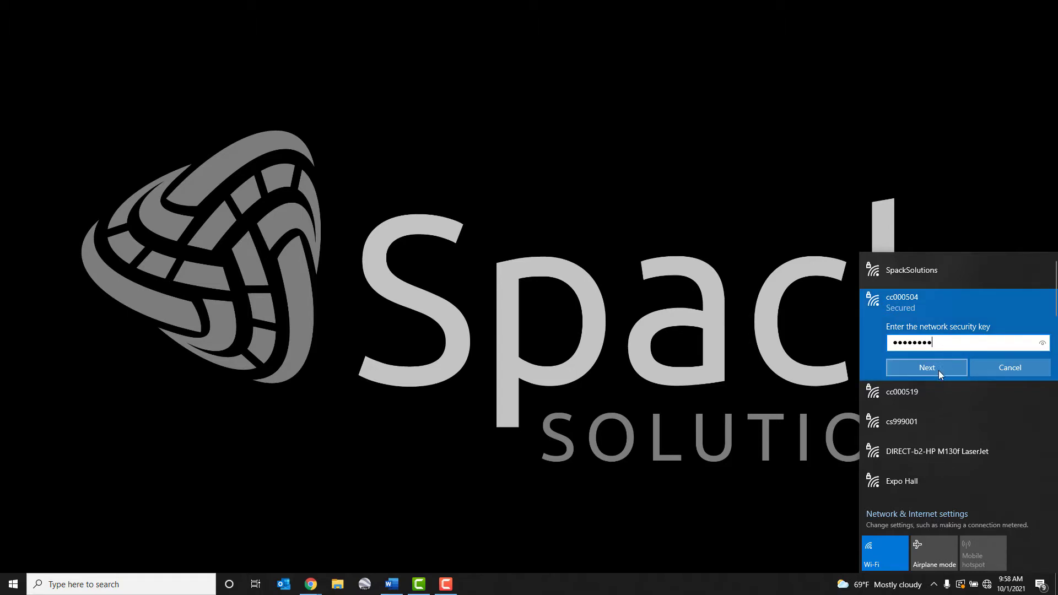
pyautogui.click(926, 367)
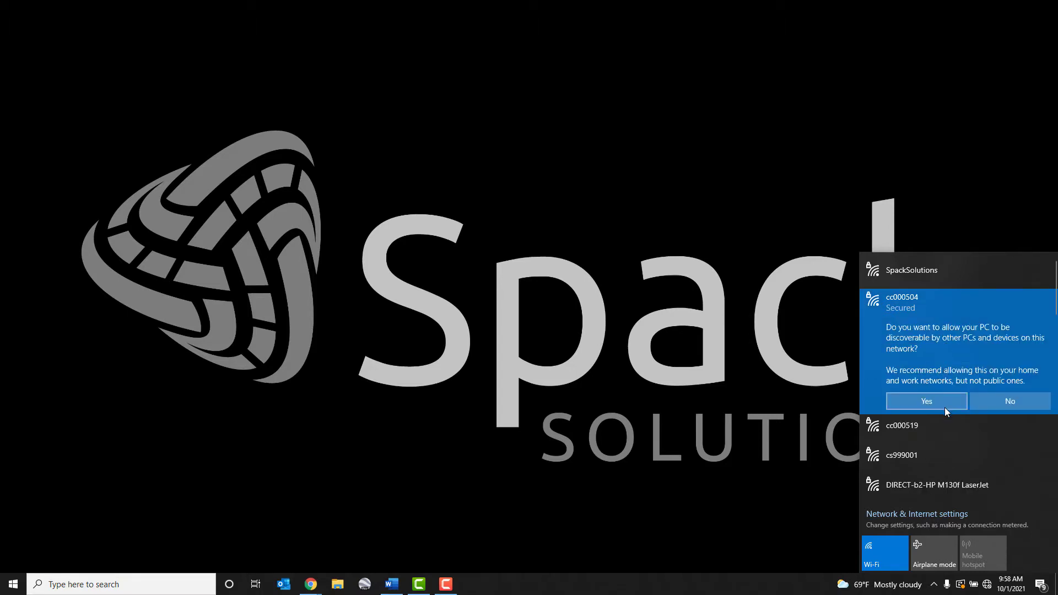
pyautogui.click(926, 401)
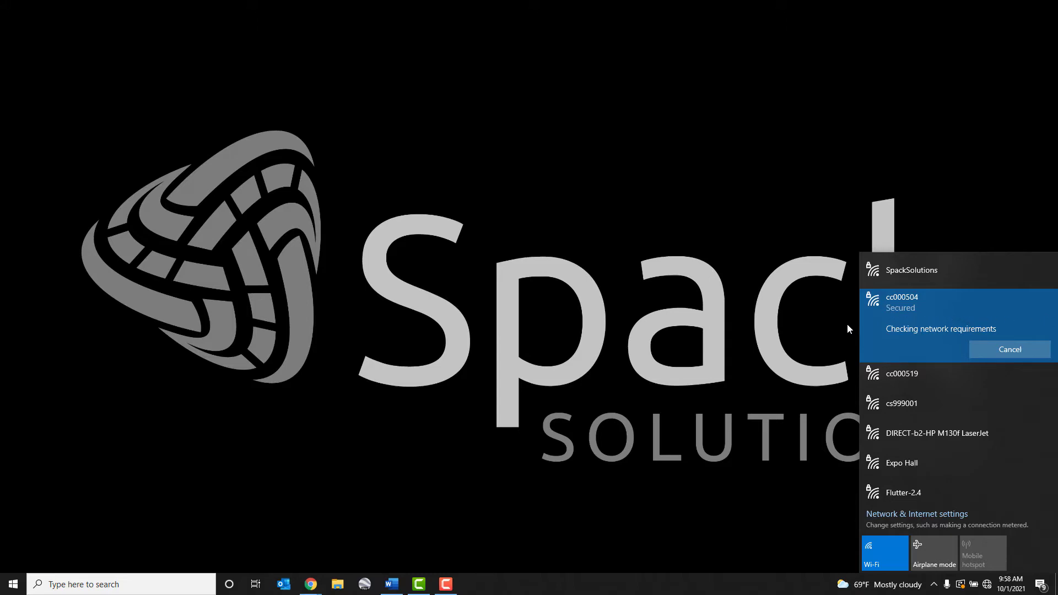
pyautogui.moveTo(831, 330)
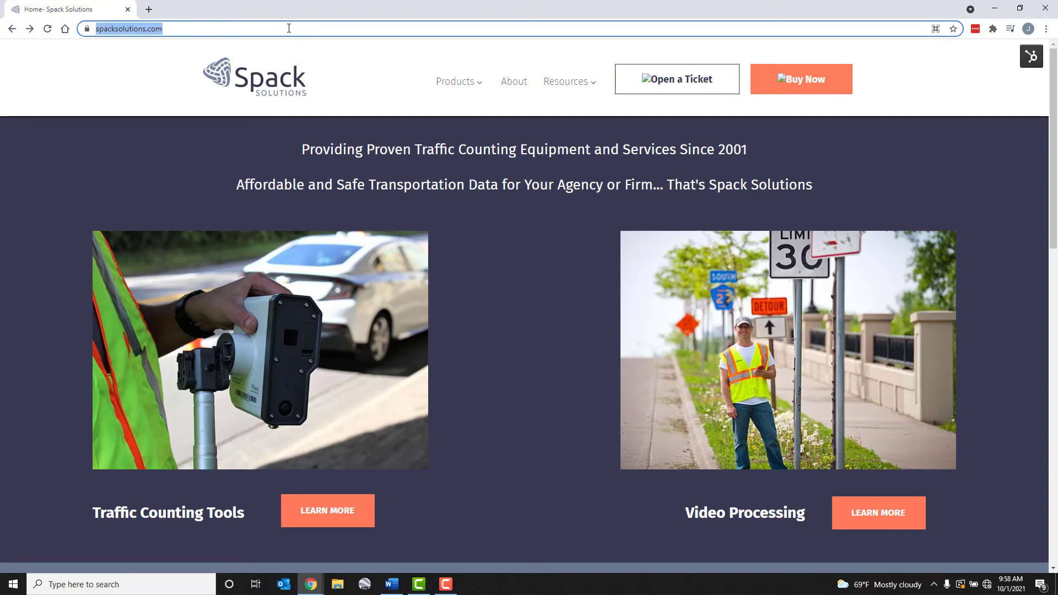
# Load the camera's local page at cc000504.local in Chrome
pyautogui.write('cc00001.local/')
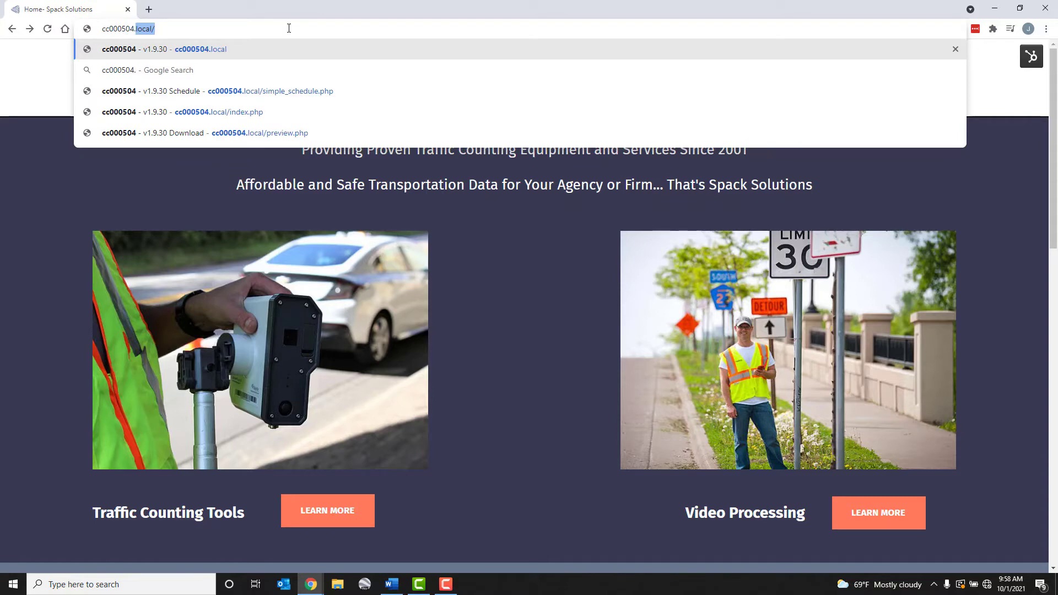
pyautogui.write('local/')
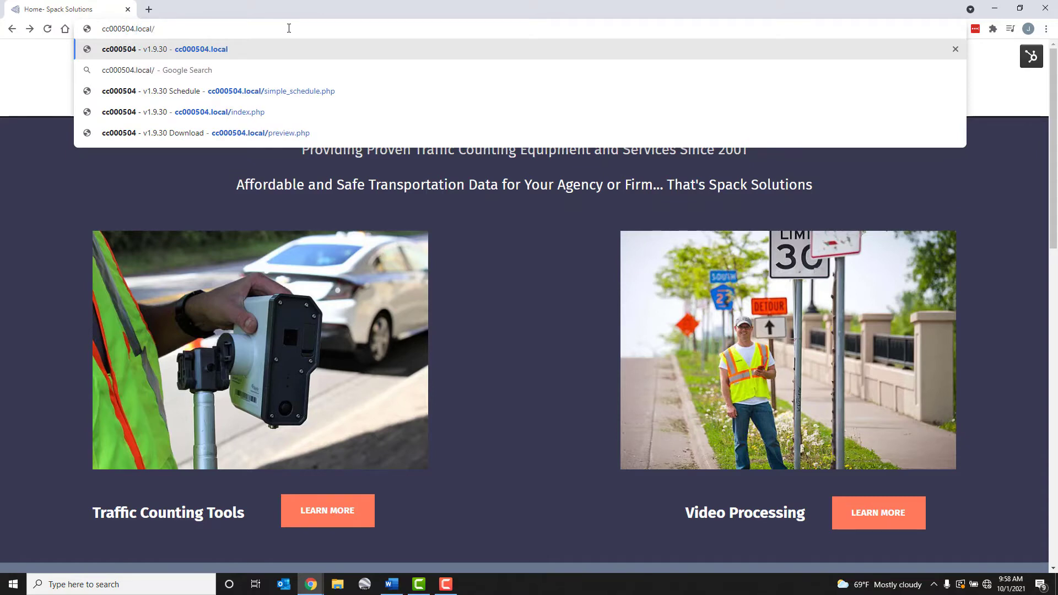
pyautogui.click(201, 49)
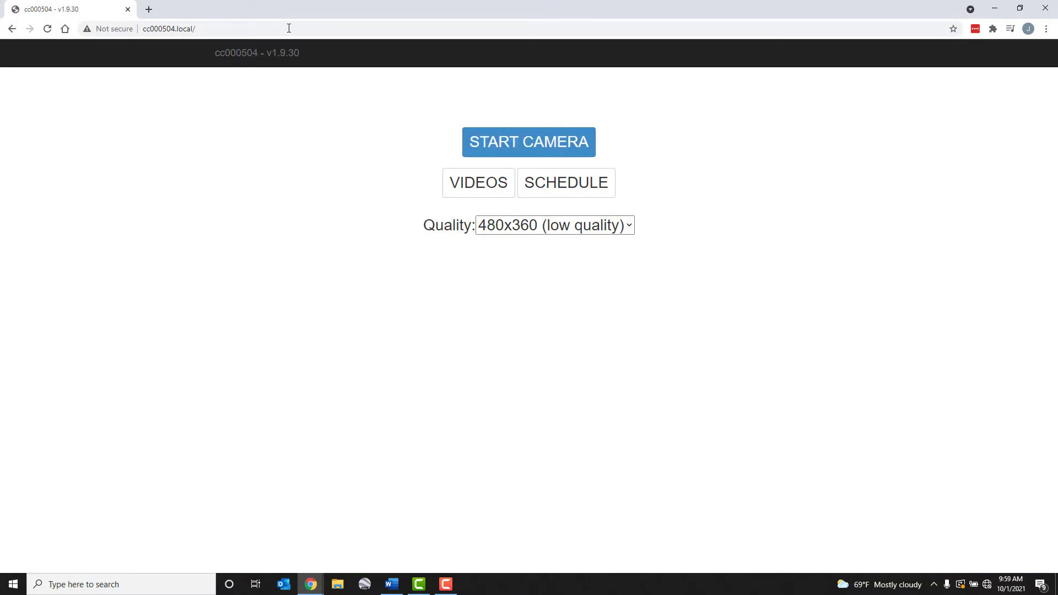
# Start the camera to show the live cc000504 timestamped preview
pyautogui.click(528, 142)
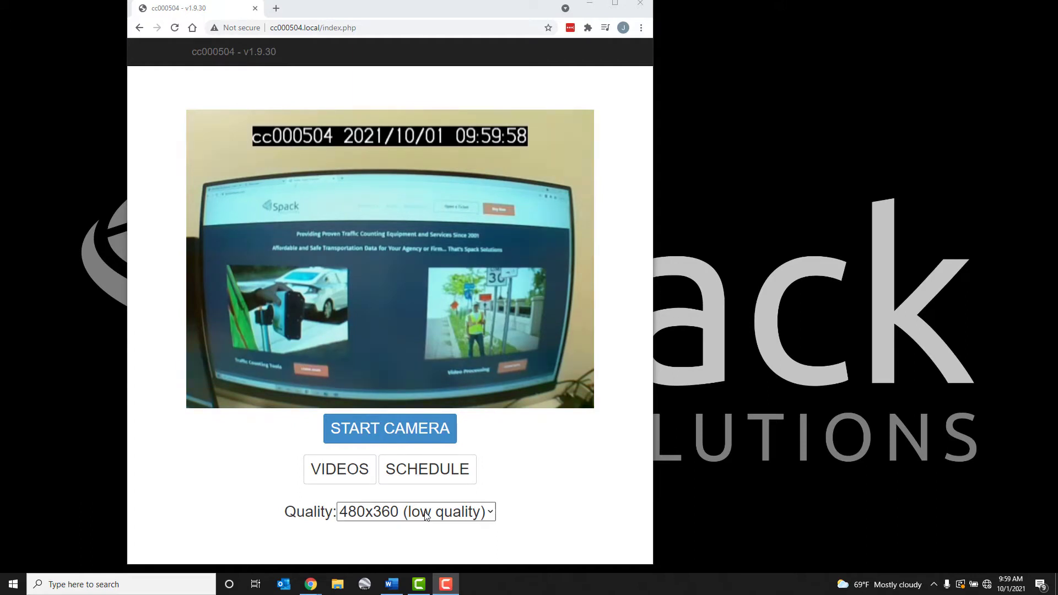
# Try 1296x972 (HD) in the Quality dropdown, then settle on 640x480 (balanced)
pyautogui.click(414, 512)
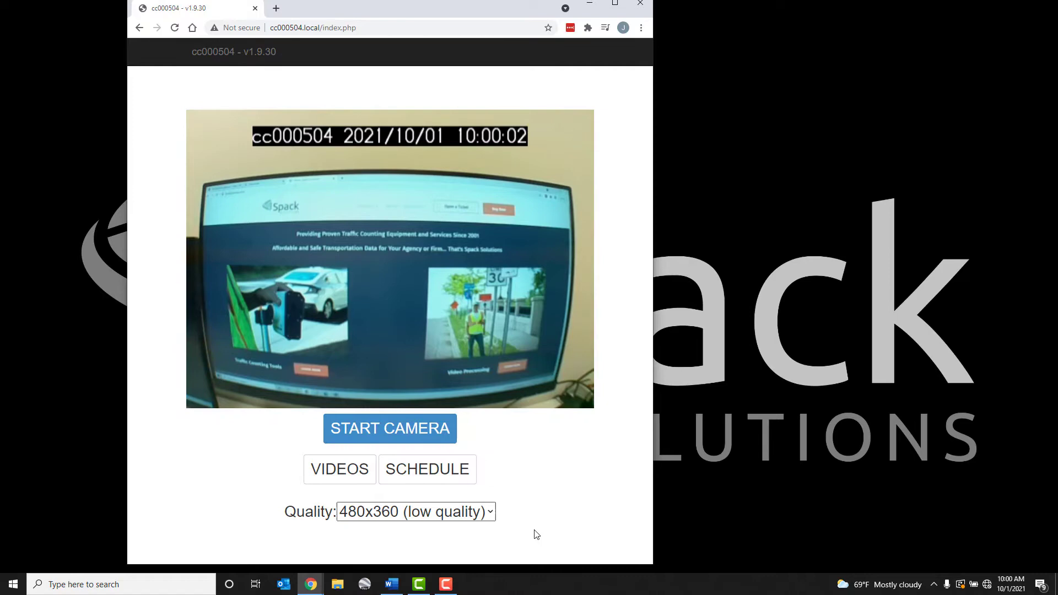
pyautogui.click(415, 511)
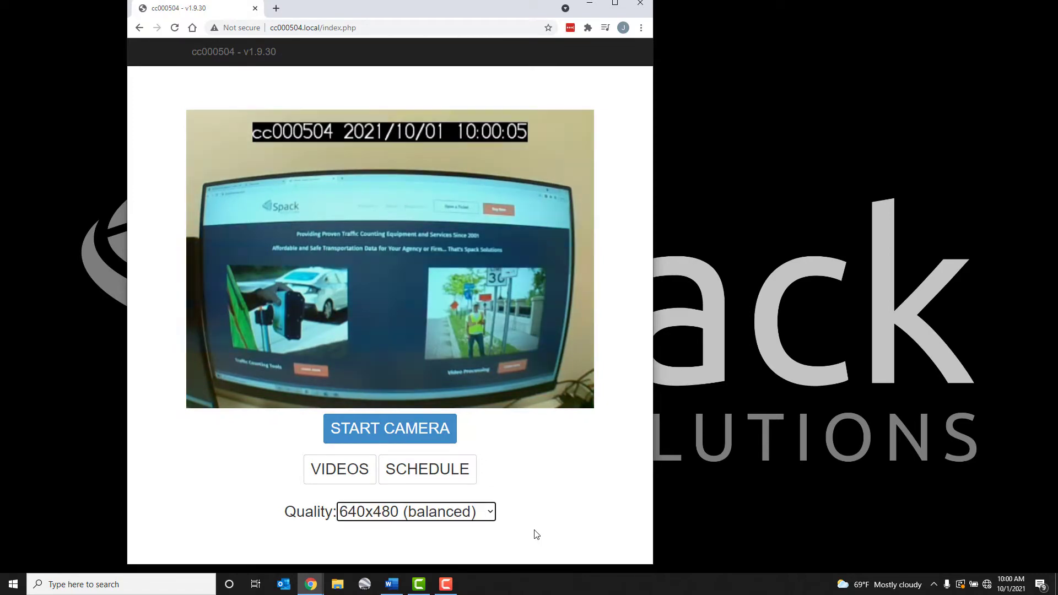
pyautogui.click(414, 511)
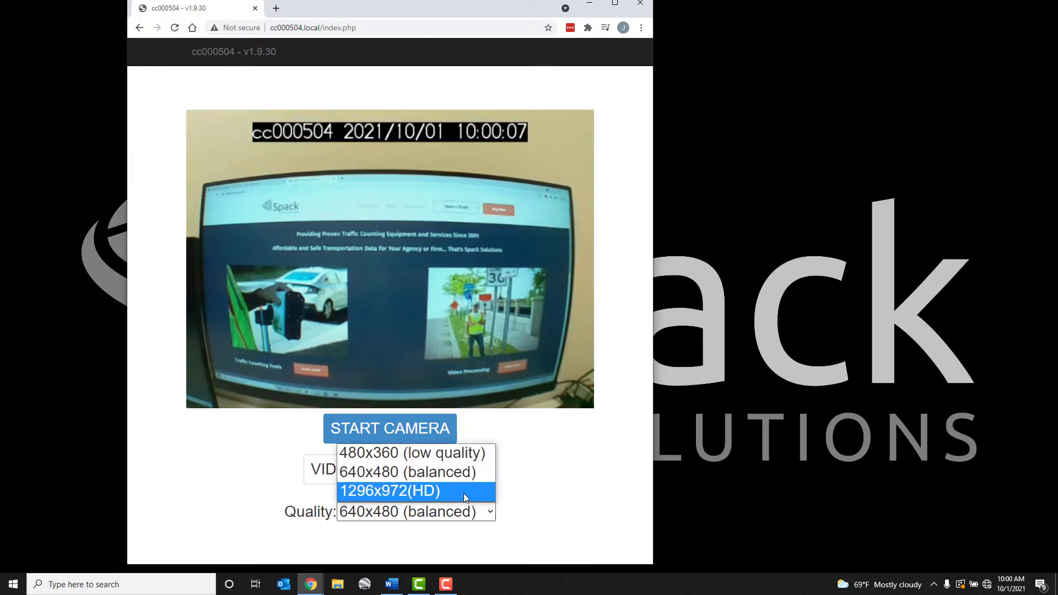
pyautogui.click(389, 491)
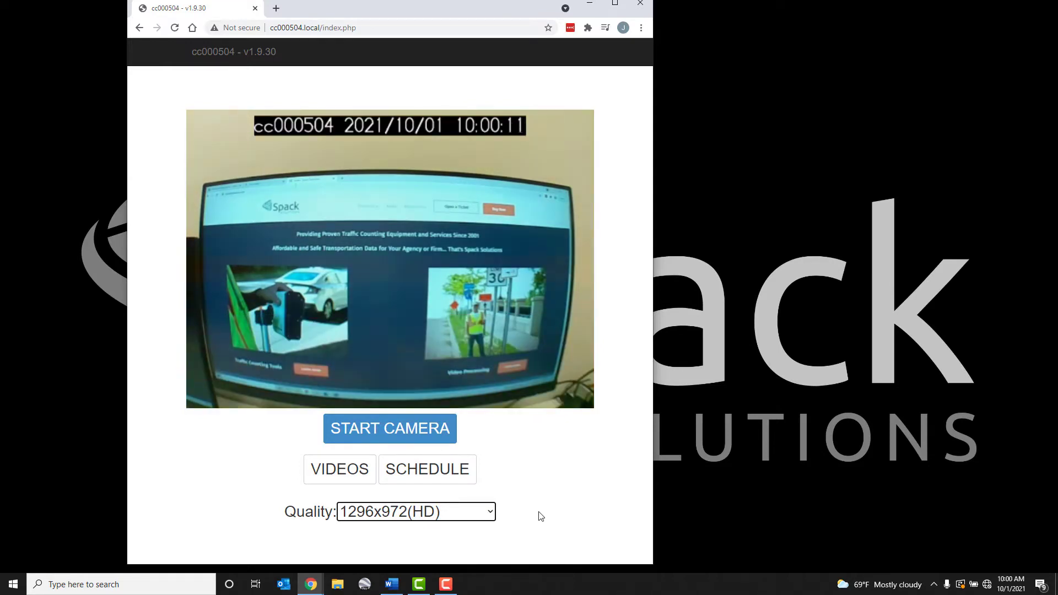
pyautogui.click(415, 511)
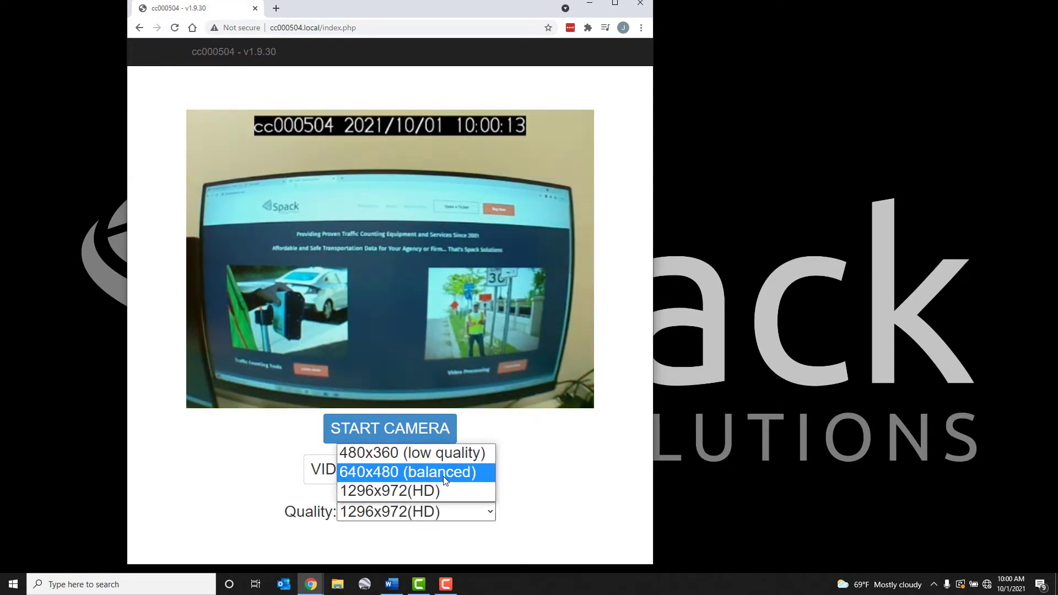
pyautogui.click(408, 472)
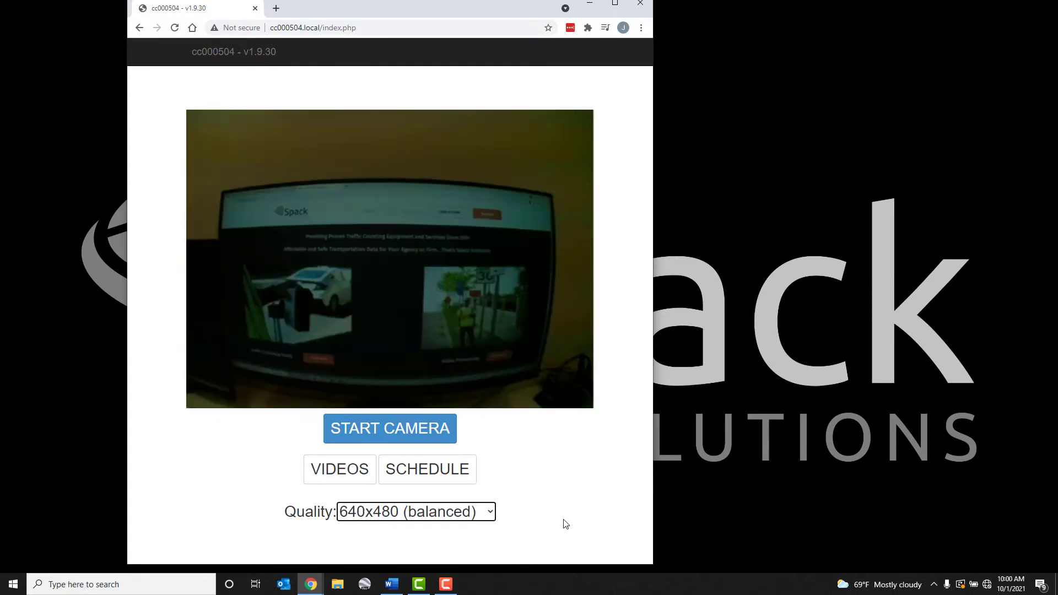
pyautogui.click(389, 428)
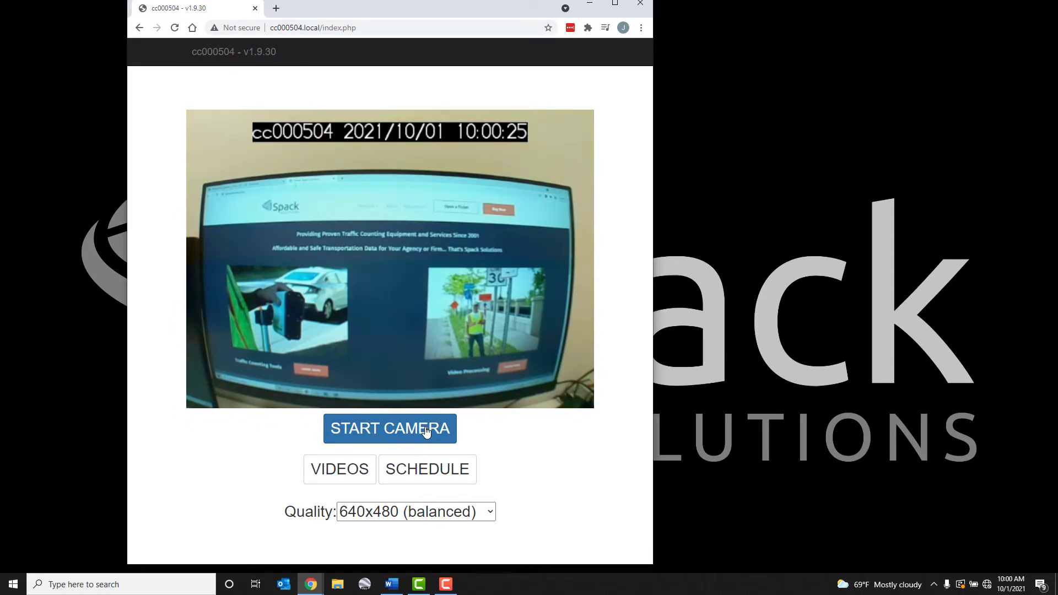
pyautogui.click(390, 428)
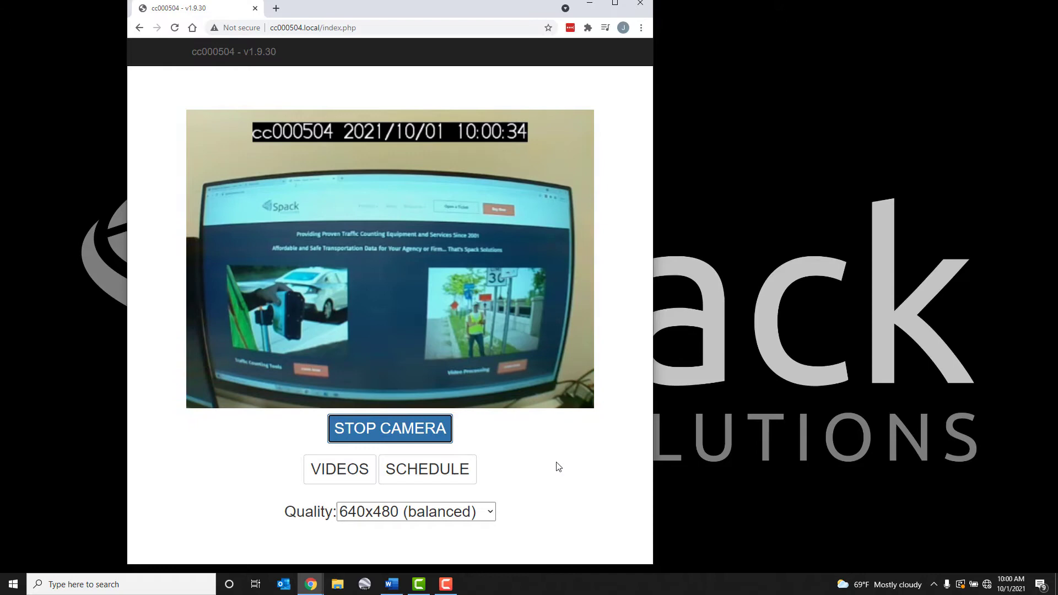
pyautogui.click(389, 428)
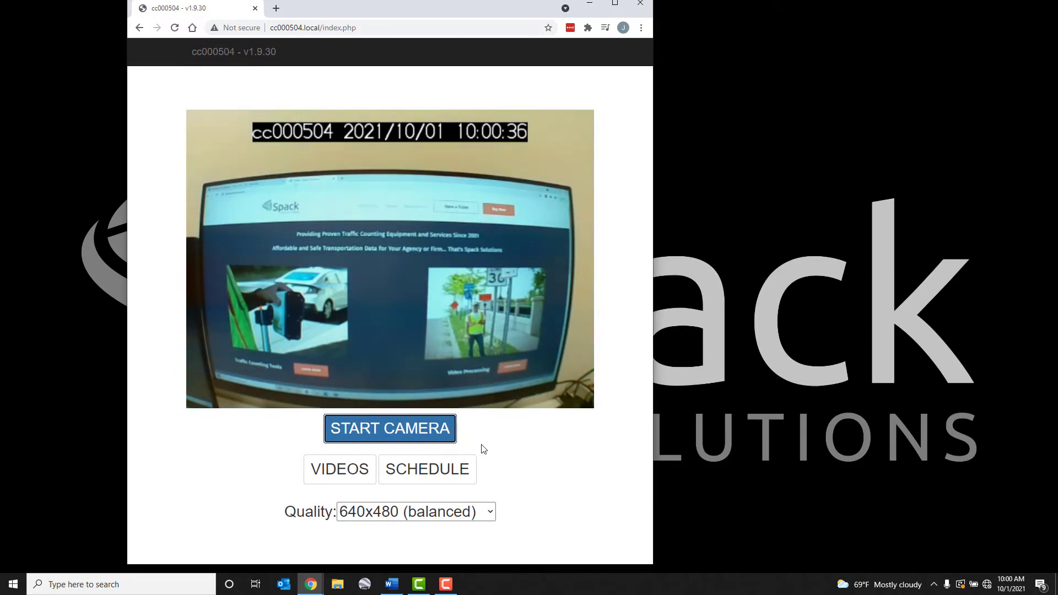
pyautogui.moveTo(607, 473)
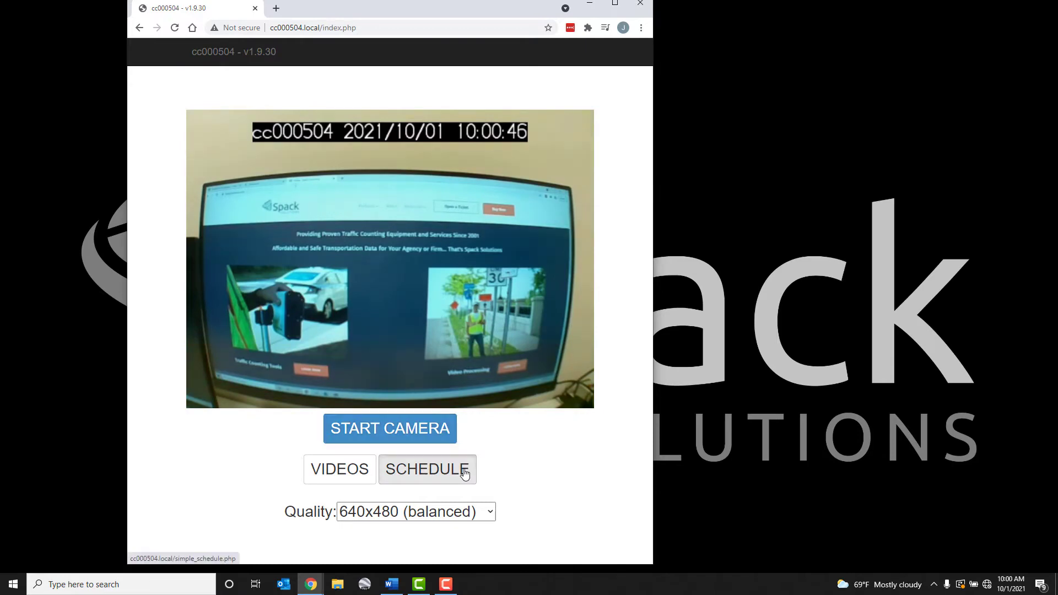
# Start the recording scheduler with camera hours 05:00–18:00 enabled, then go back
pyautogui.click(426, 469)
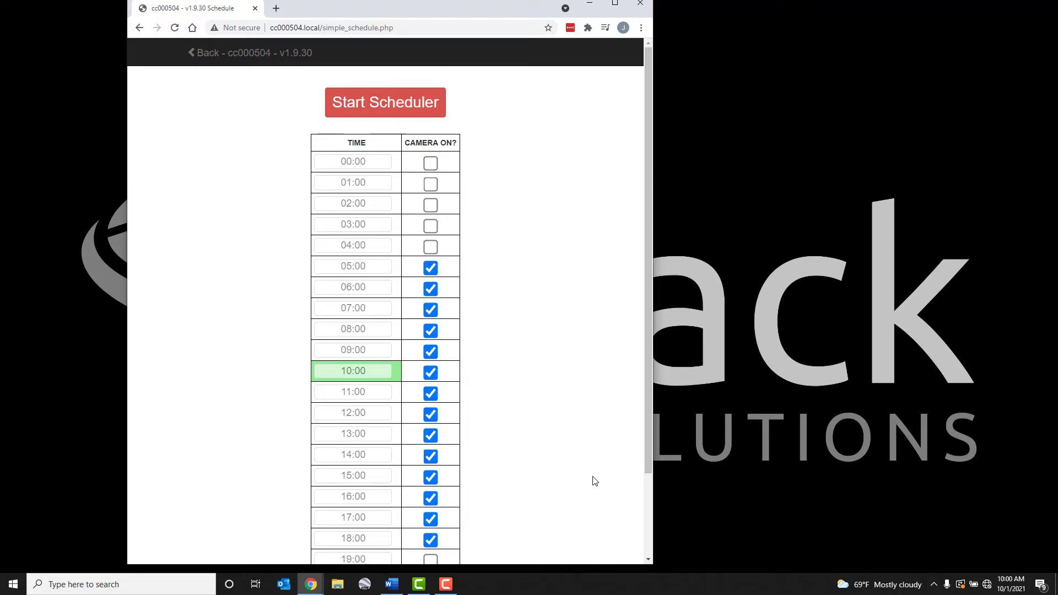
pyautogui.moveTo(450, 222)
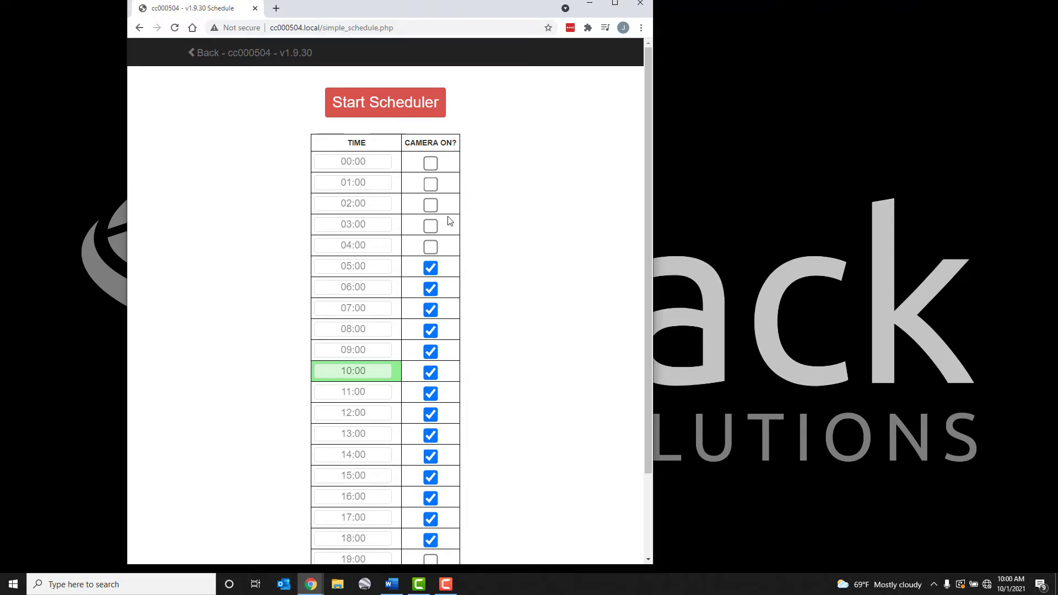
pyautogui.scroll(-3)
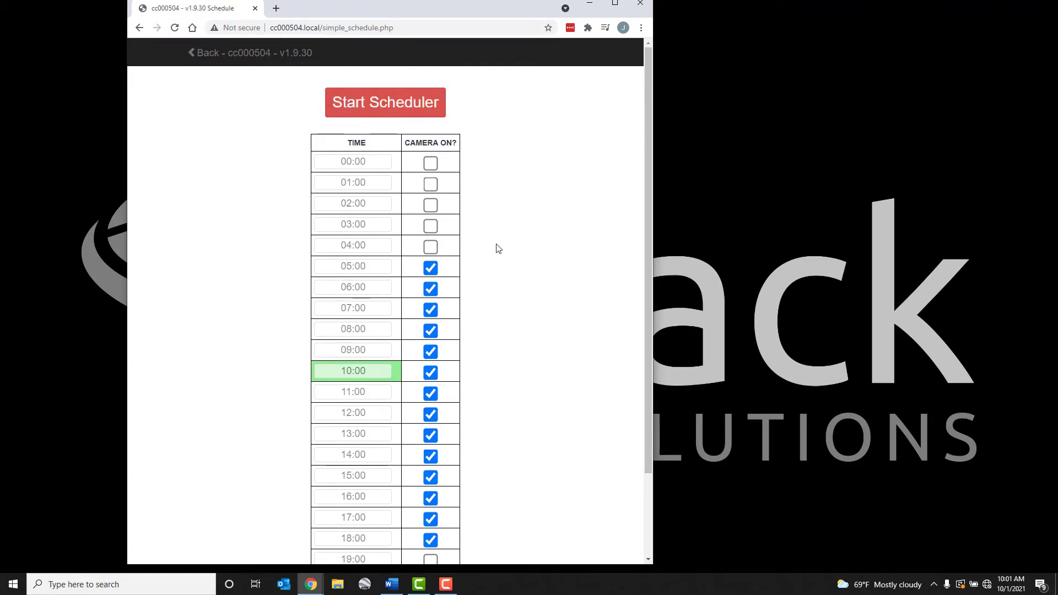
pyautogui.click(384, 102)
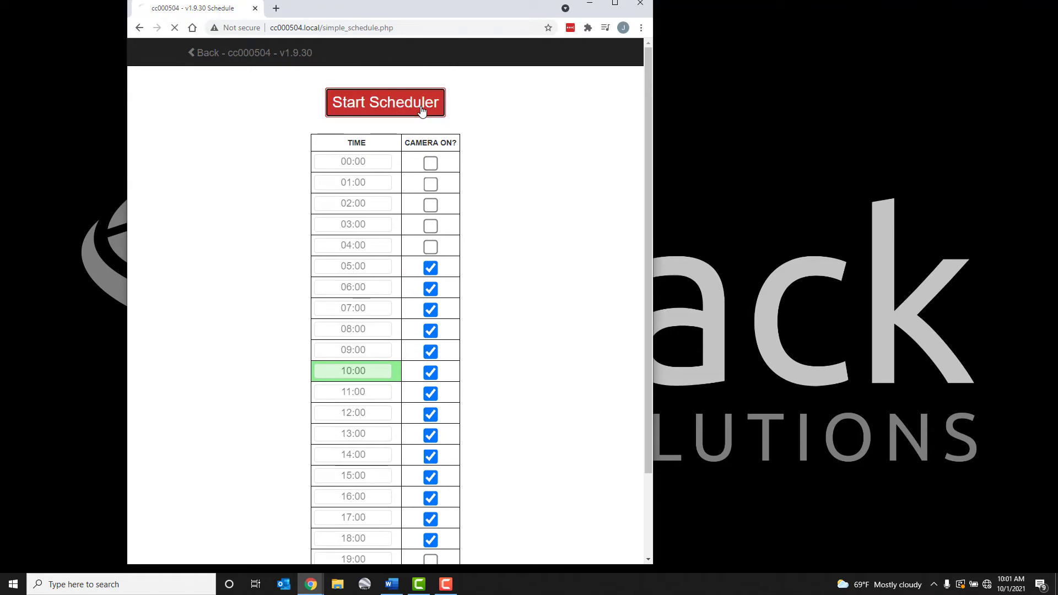
pyautogui.click(385, 102)
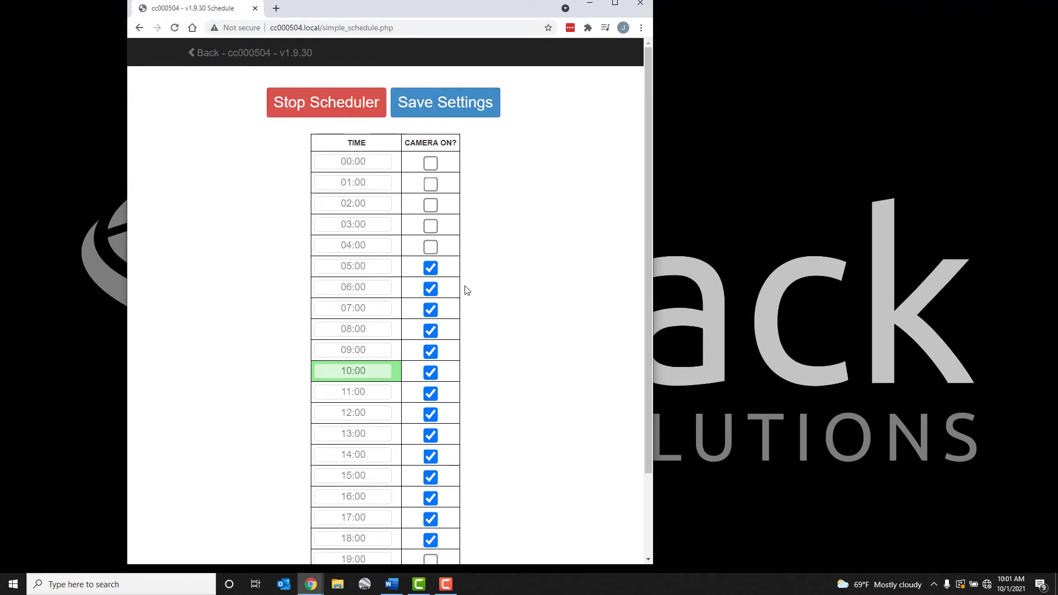
pyautogui.click(430, 267)
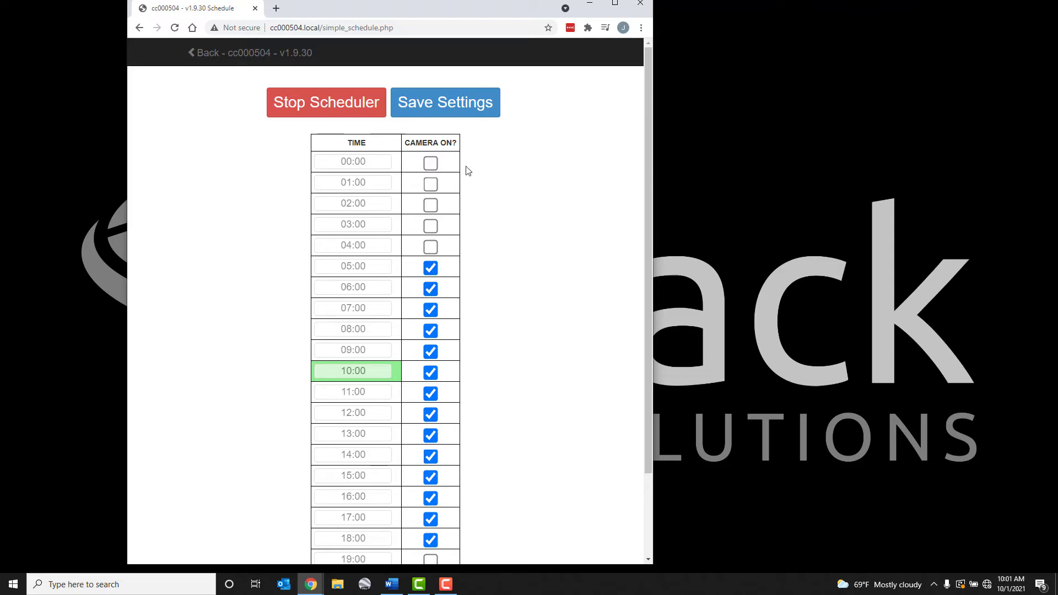
pyautogui.click(445, 102)
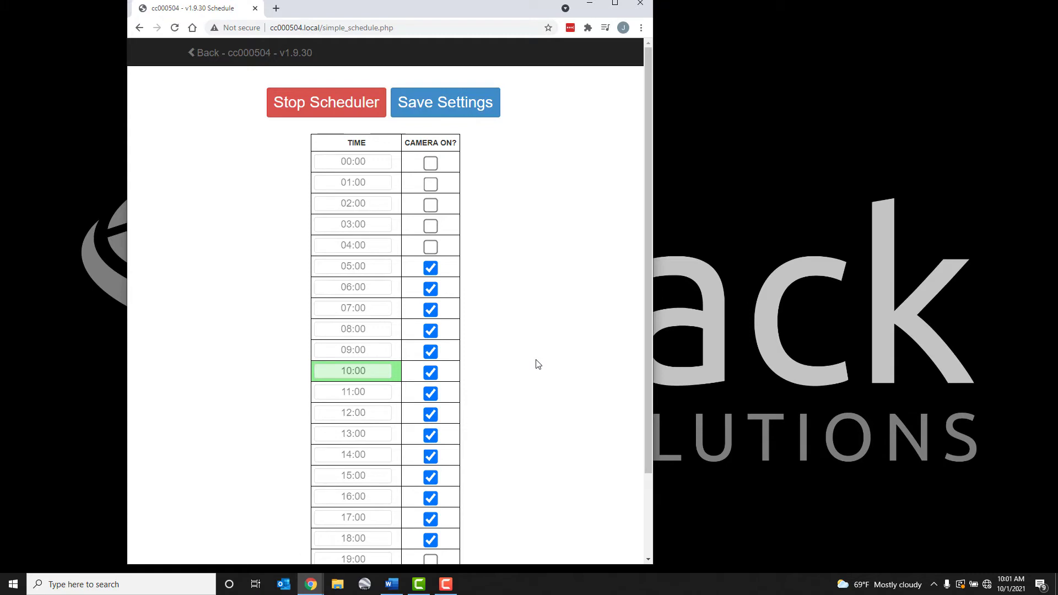
pyautogui.moveTo(370, 353)
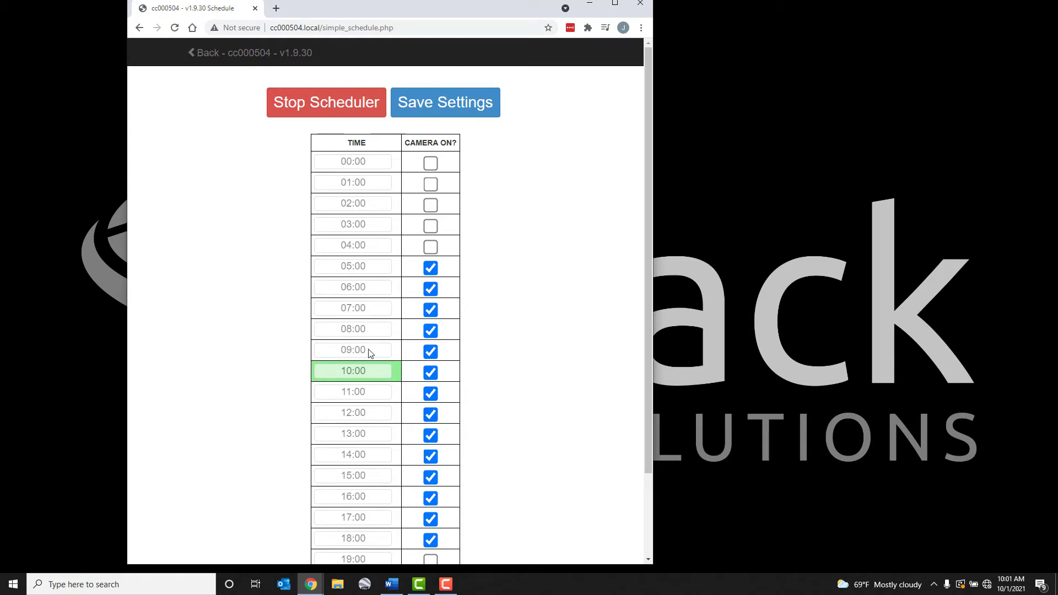
pyautogui.moveTo(394, 386)
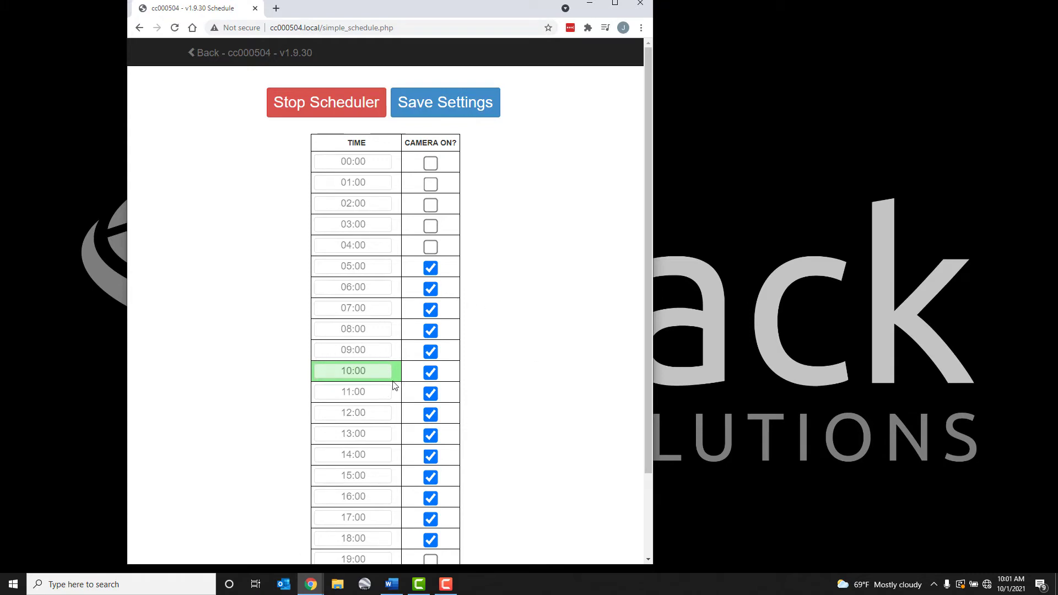
pyautogui.click(203, 53)
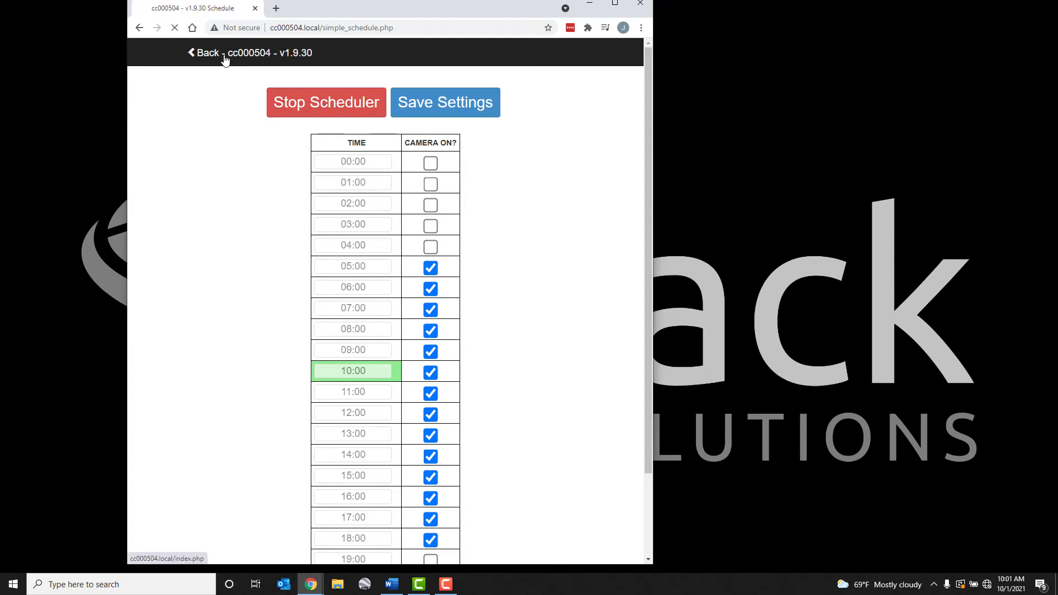
# Return to the main dashboard showing the SCHEDULER ACTIVE alert
pyautogui.click(203, 53)
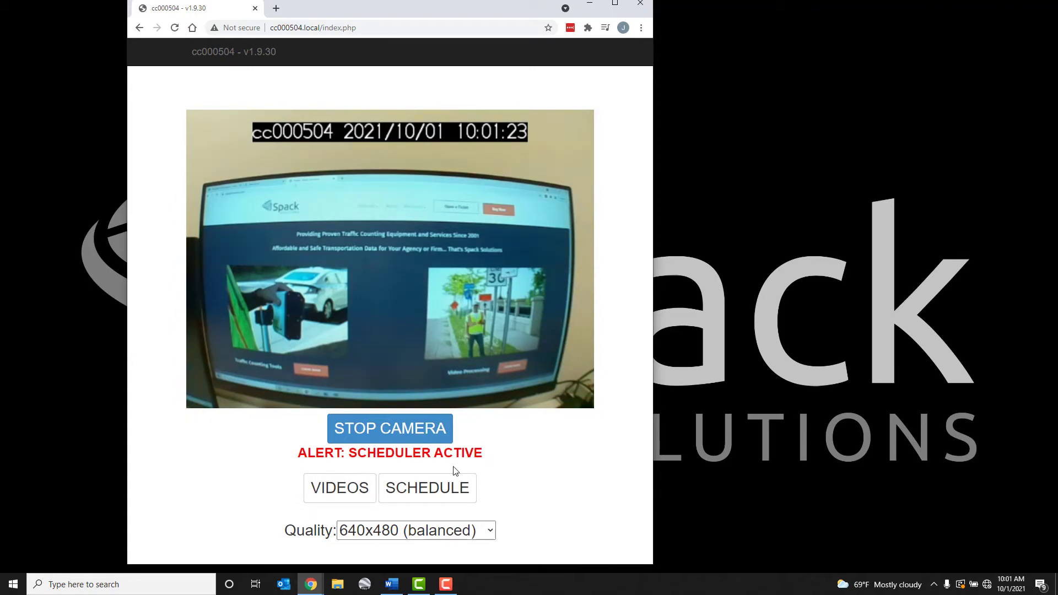
pyautogui.moveTo(452, 447)
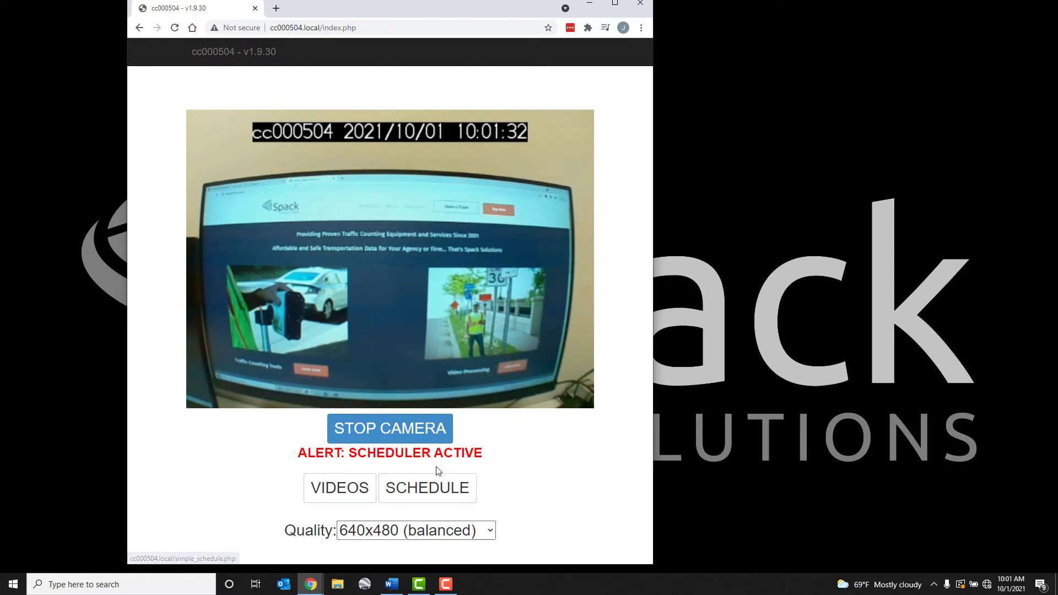
# Reopen the schedule page and stop the recording scheduler
pyautogui.click(426, 487)
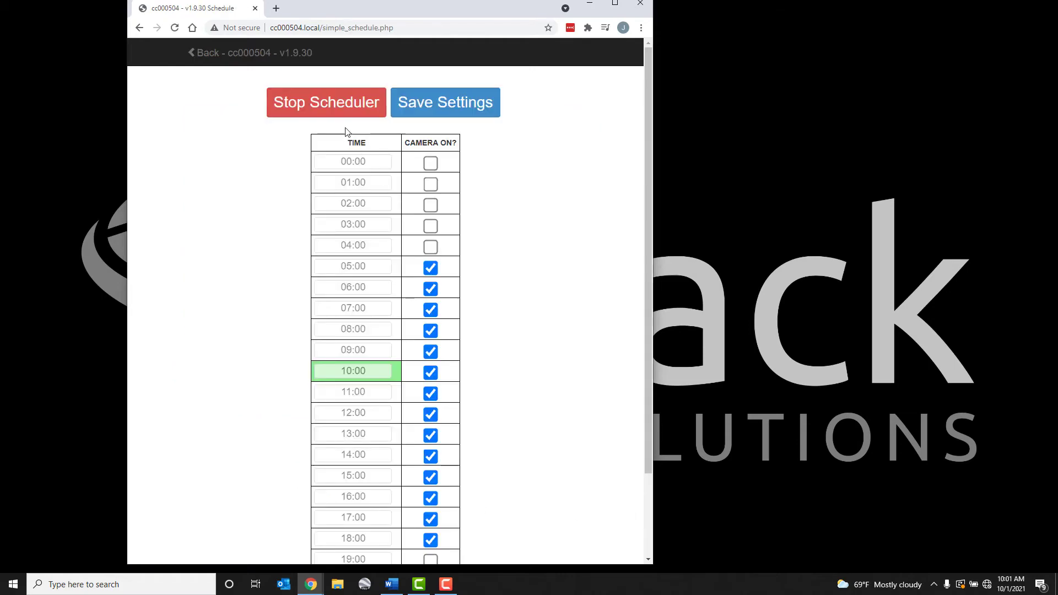
pyautogui.click(325, 102)
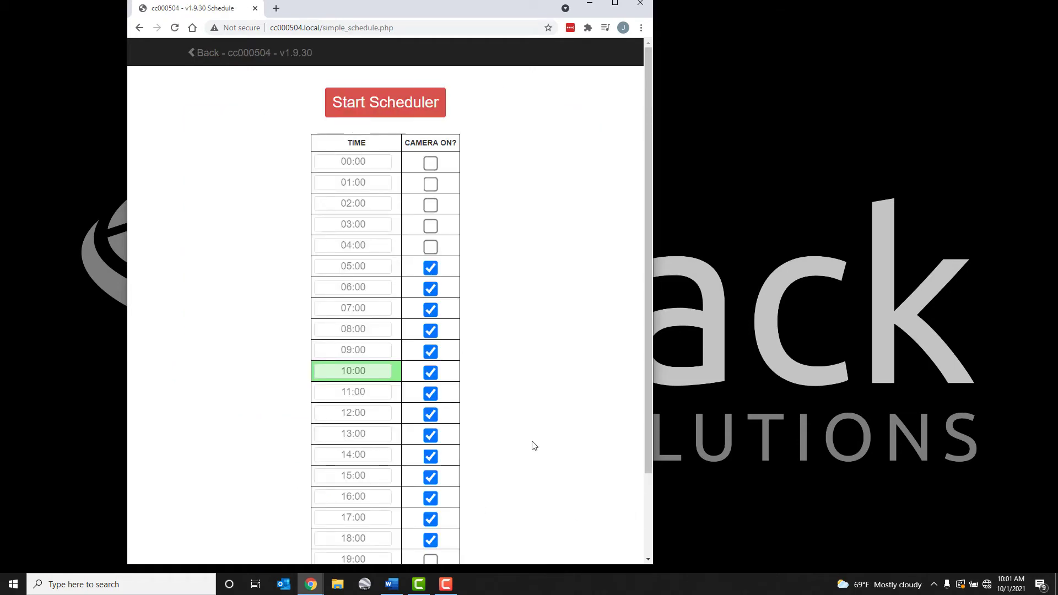